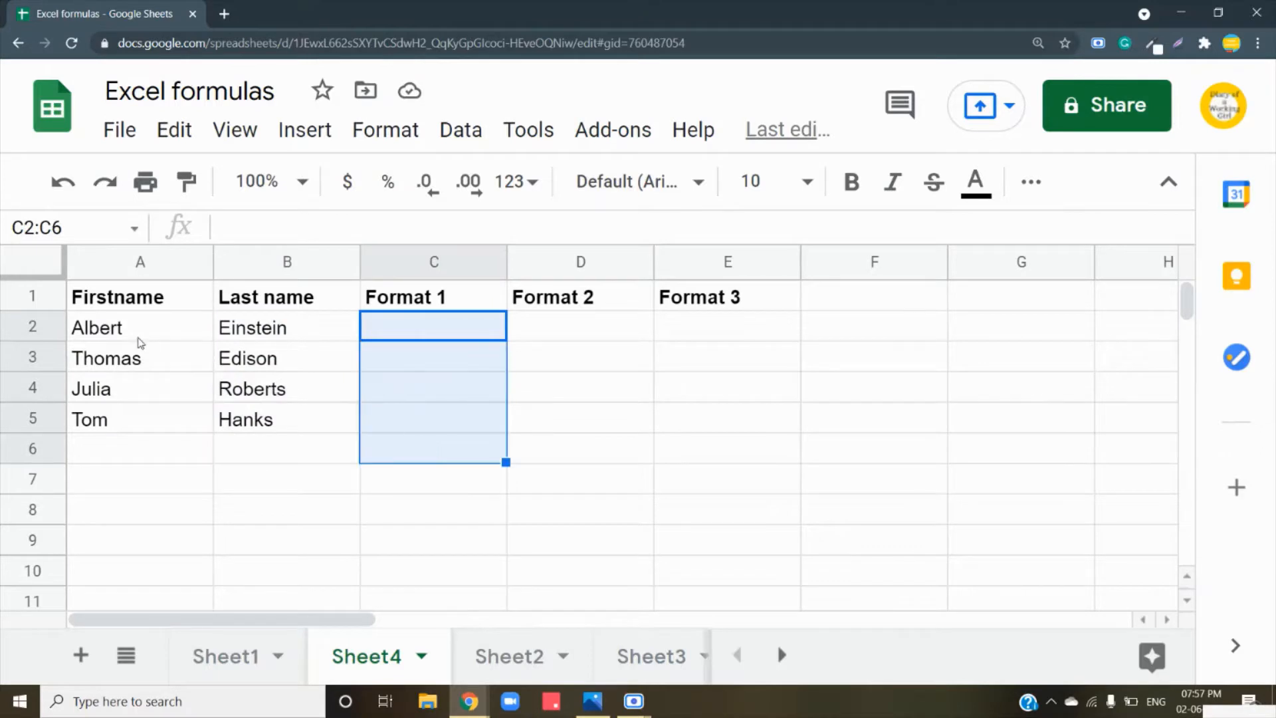
Step: Enter =CONCATENATE(A2,B2) in C2 so it returns Albert Einstein
{"action": "left_click", "coordinate": [139, 297]}
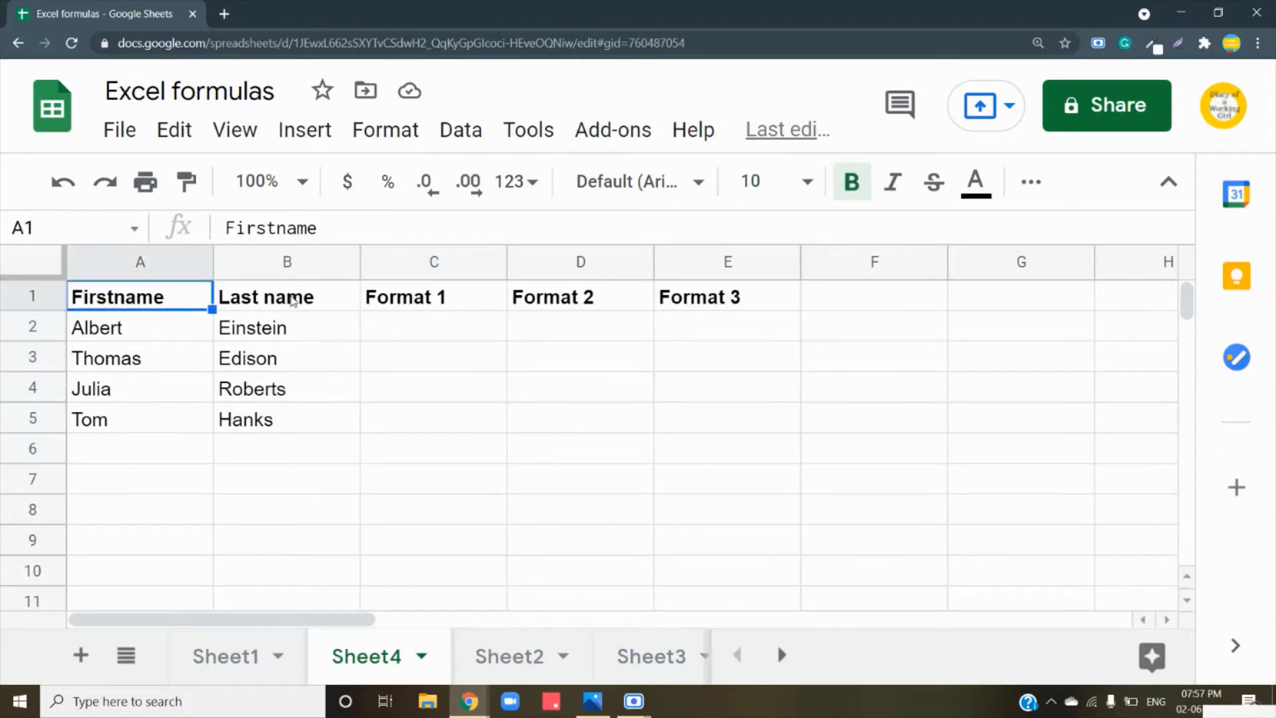
{"action": "left_click", "coordinate": [286, 296]}
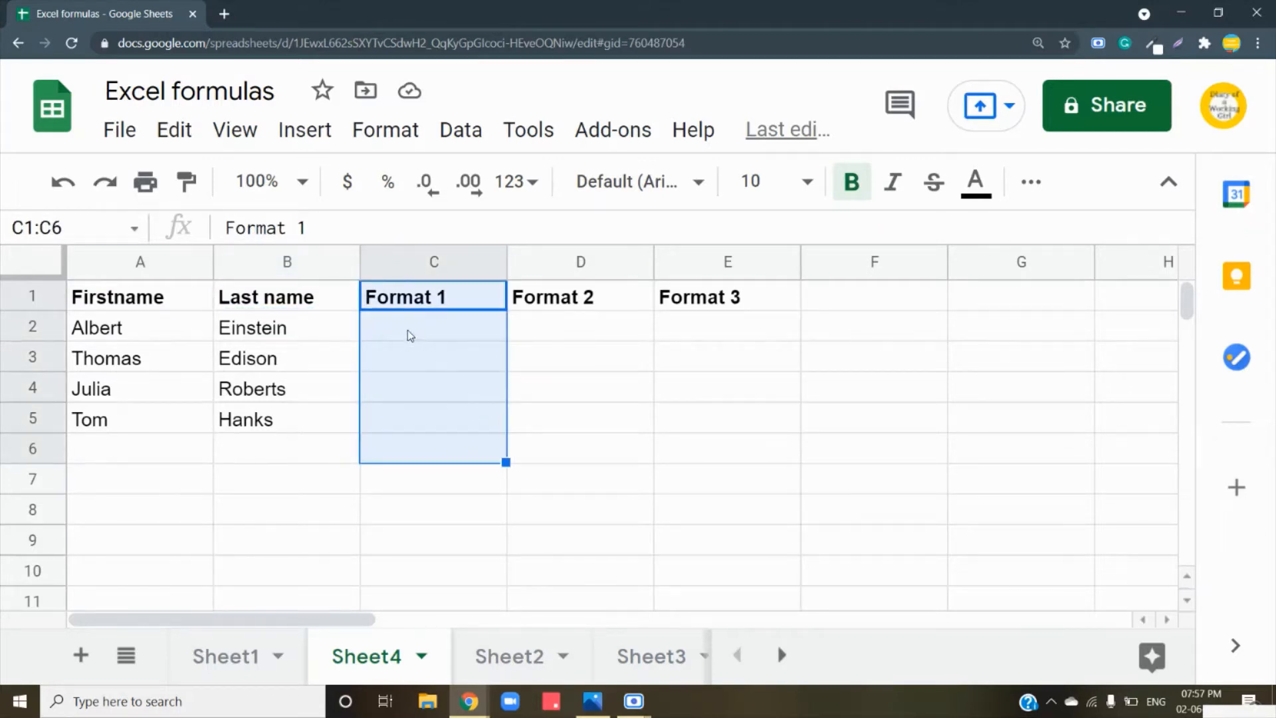
{"action": "type", "text": "="}
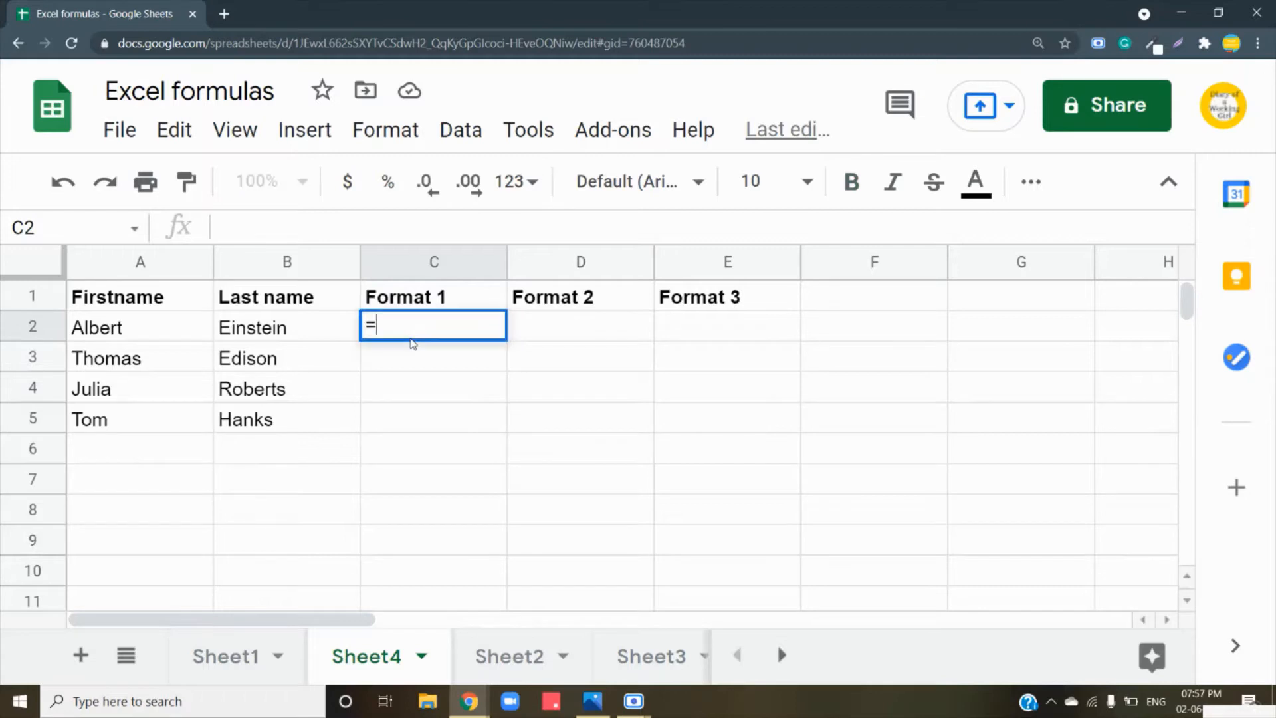
{"action": "type", "text": "c"}
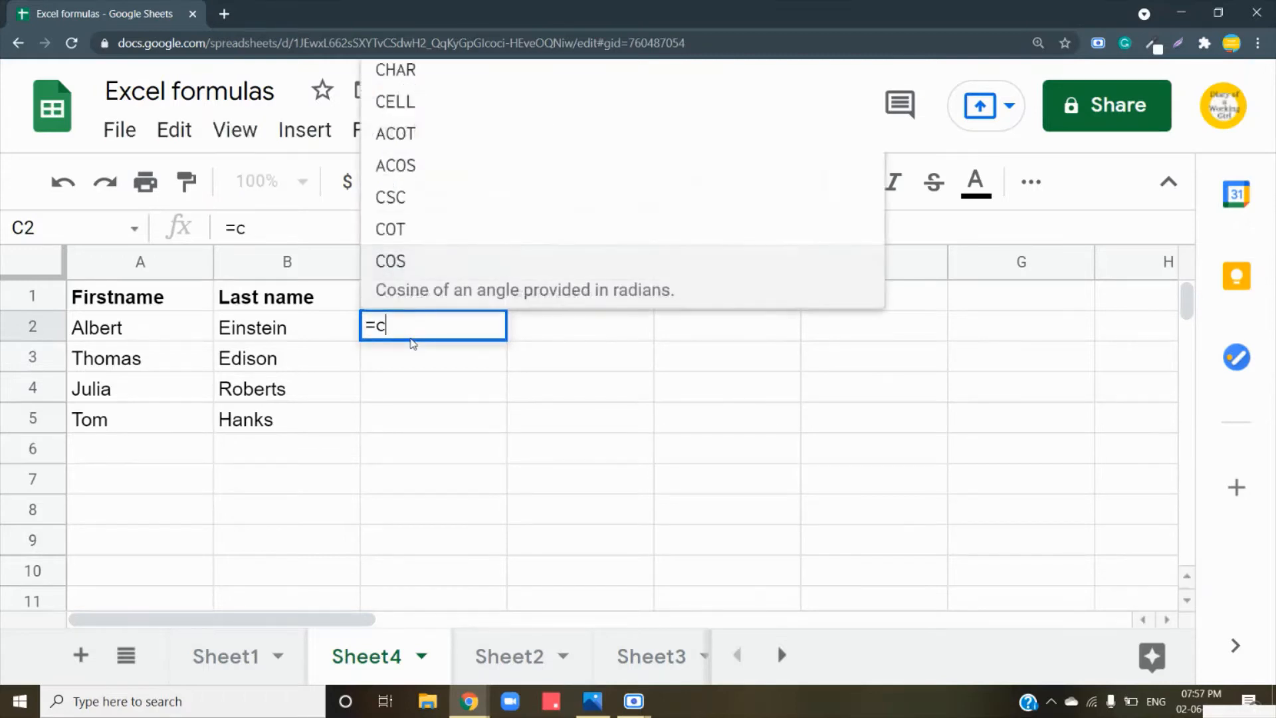
{"action": "type", "text": "onca"}
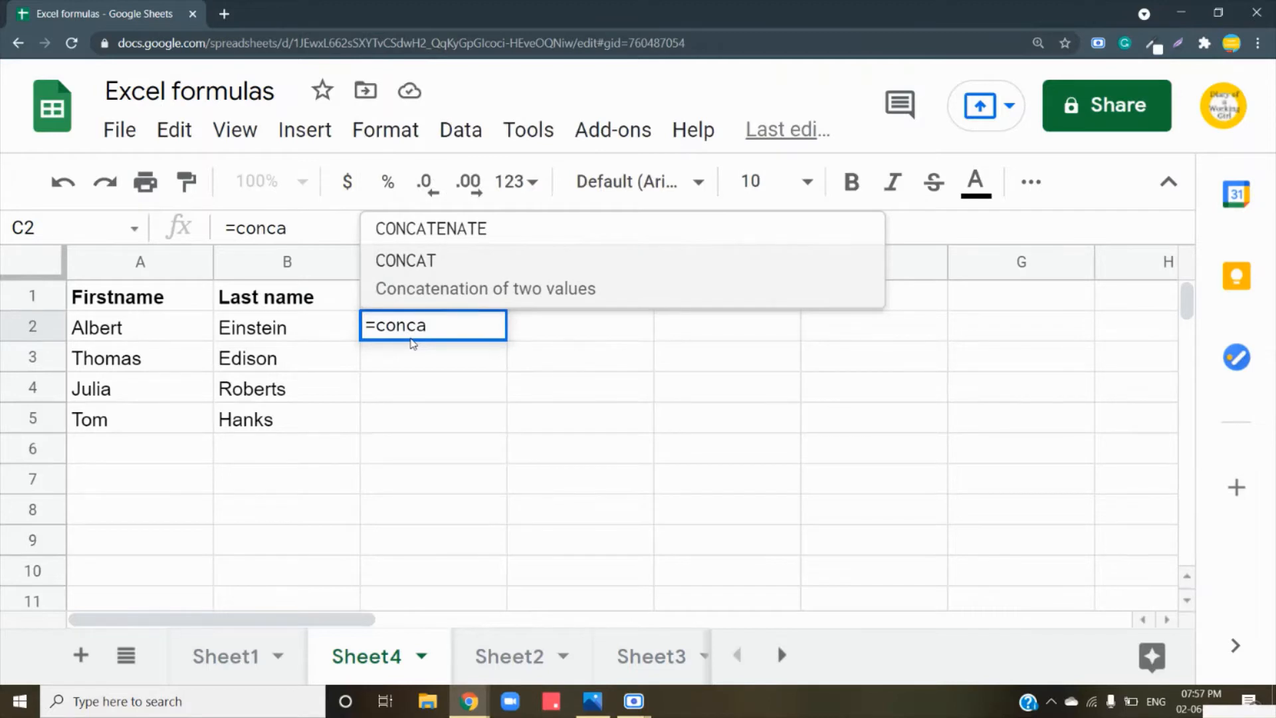
{"action": "mouse_move", "coordinate": [431, 231]}
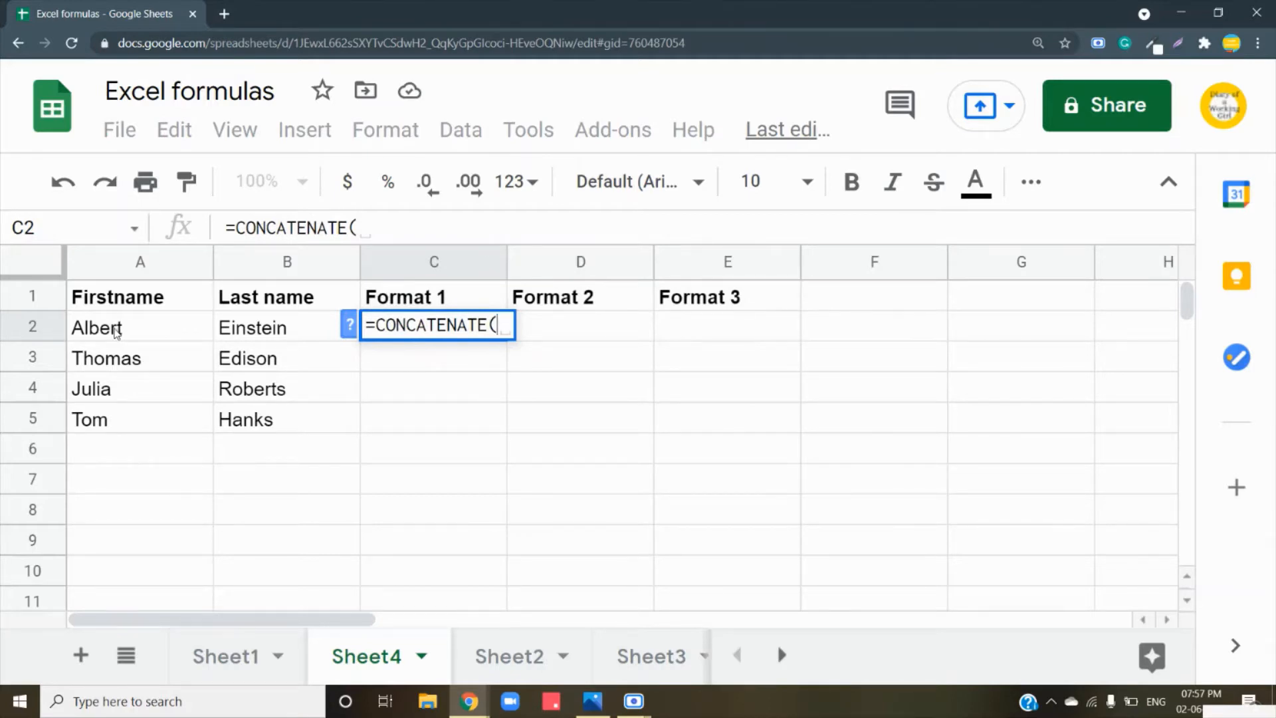
{"action": "left_click", "coordinate": [139, 327]}
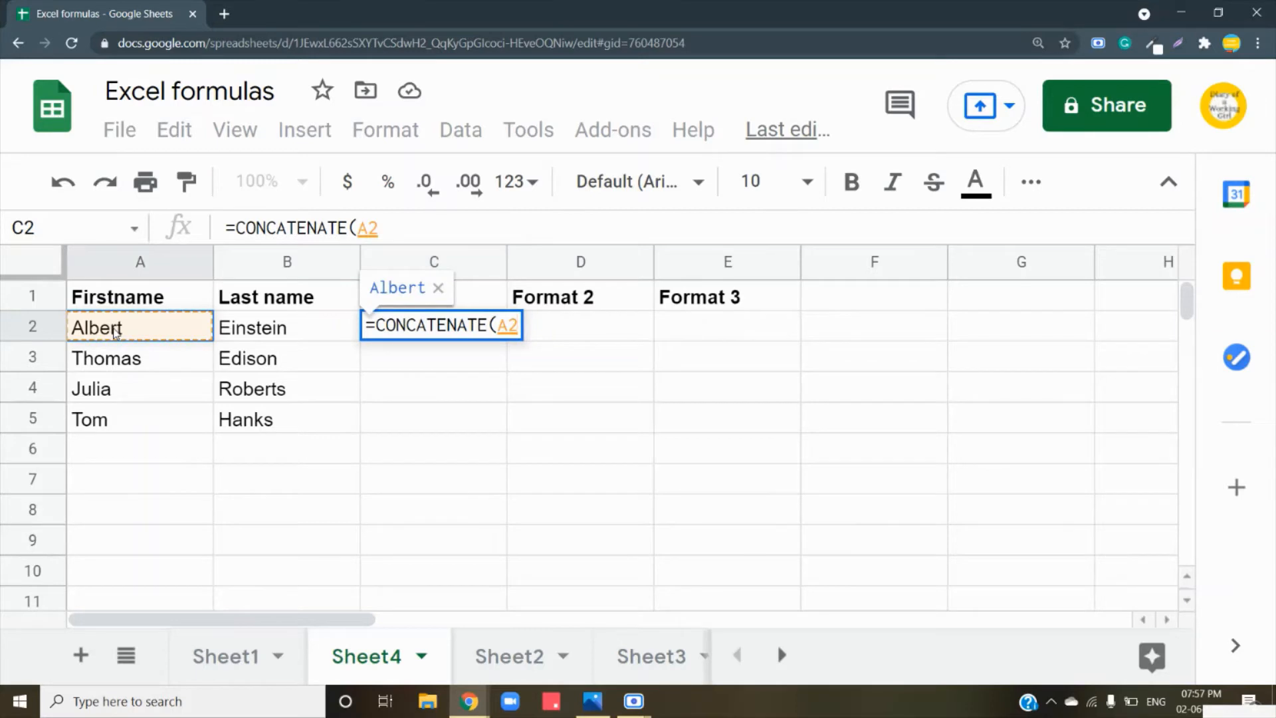
{"action": "type", "text": ","}
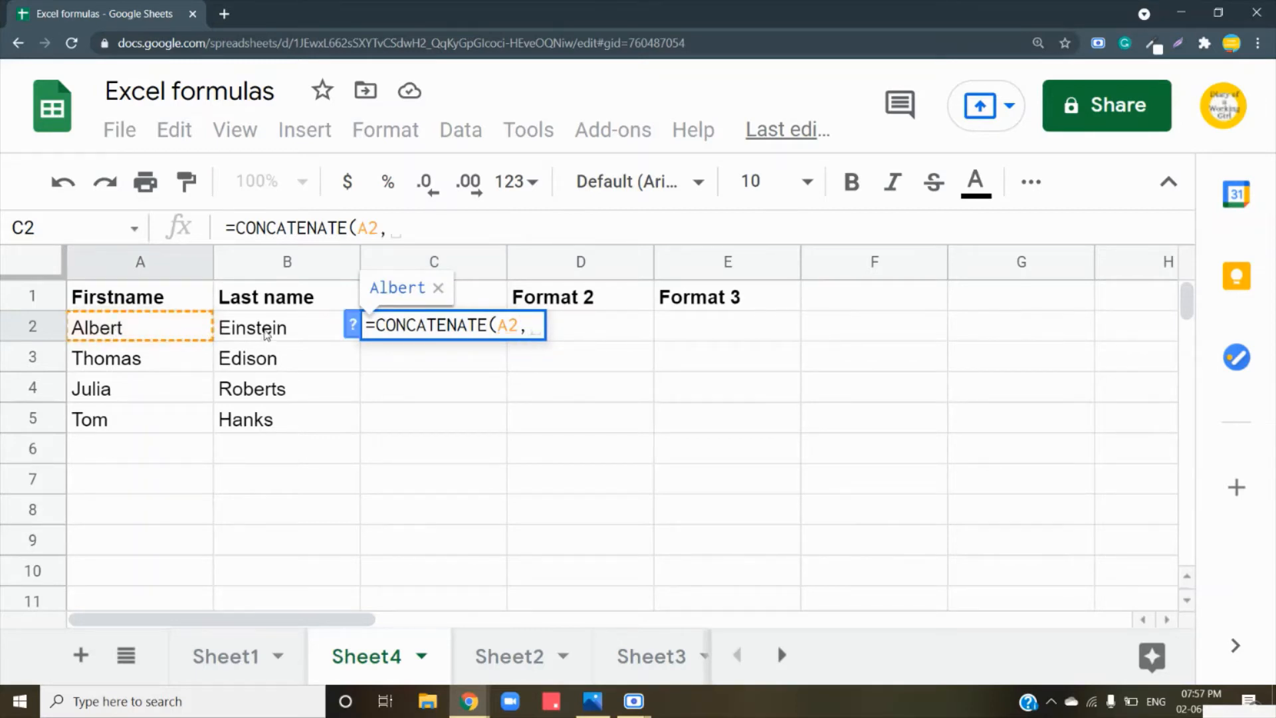
{"action": "left_click", "coordinate": [286, 327]}
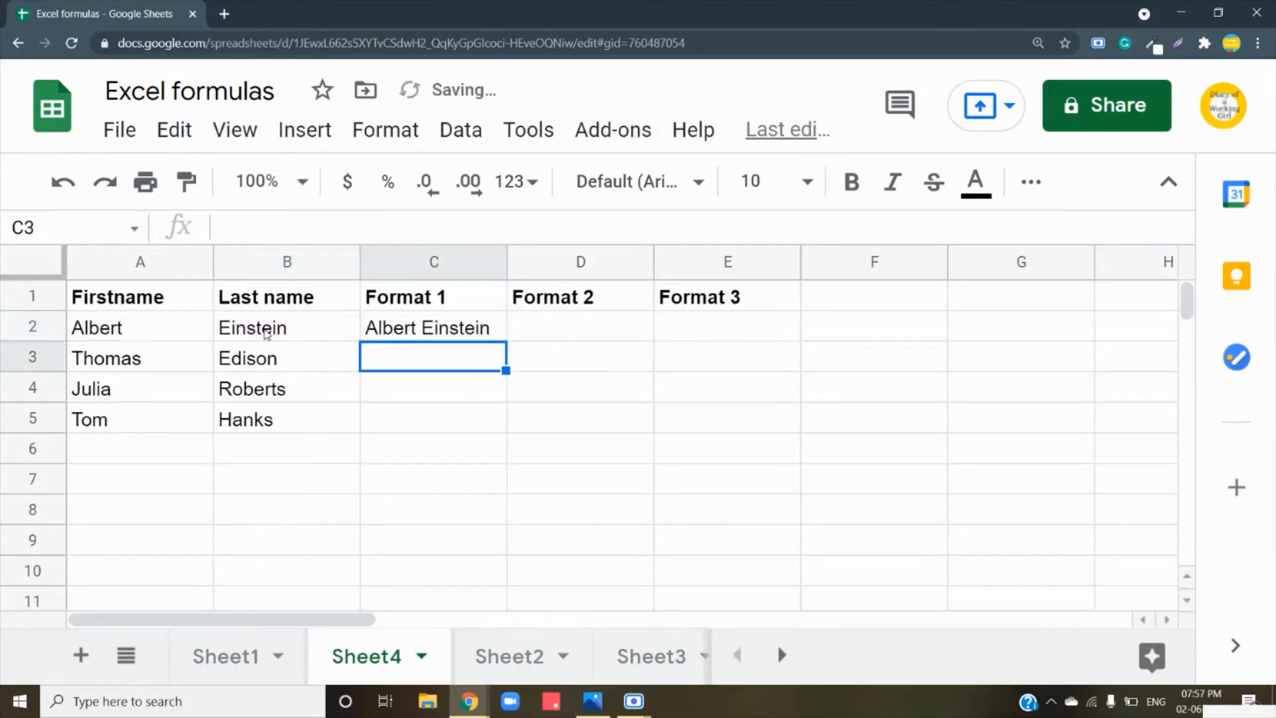
Step: Fill the formula down C2:C5, giving ThomasEdison, JuliaRoberts and TomHanks
{"action": "left_click_drag", "start_coordinate": [505, 343], "coordinate": [505, 430]}
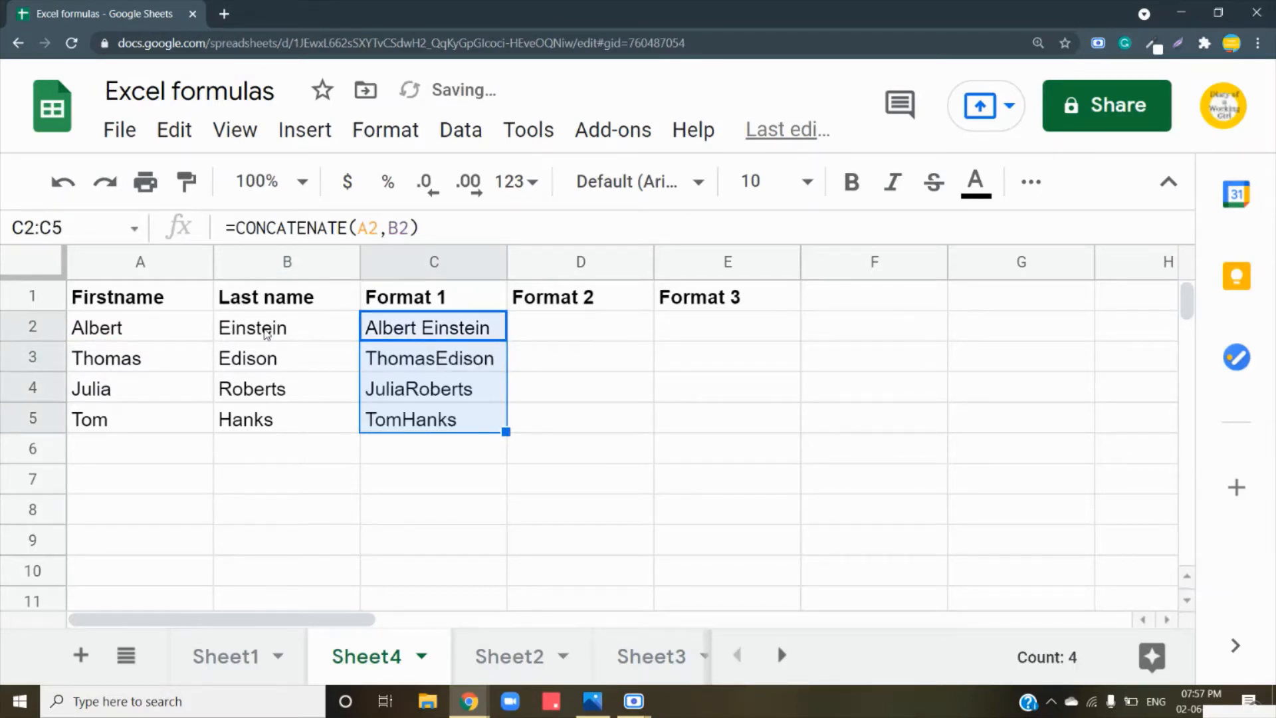
{"action": "left_click", "coordinate": [580, 327]}
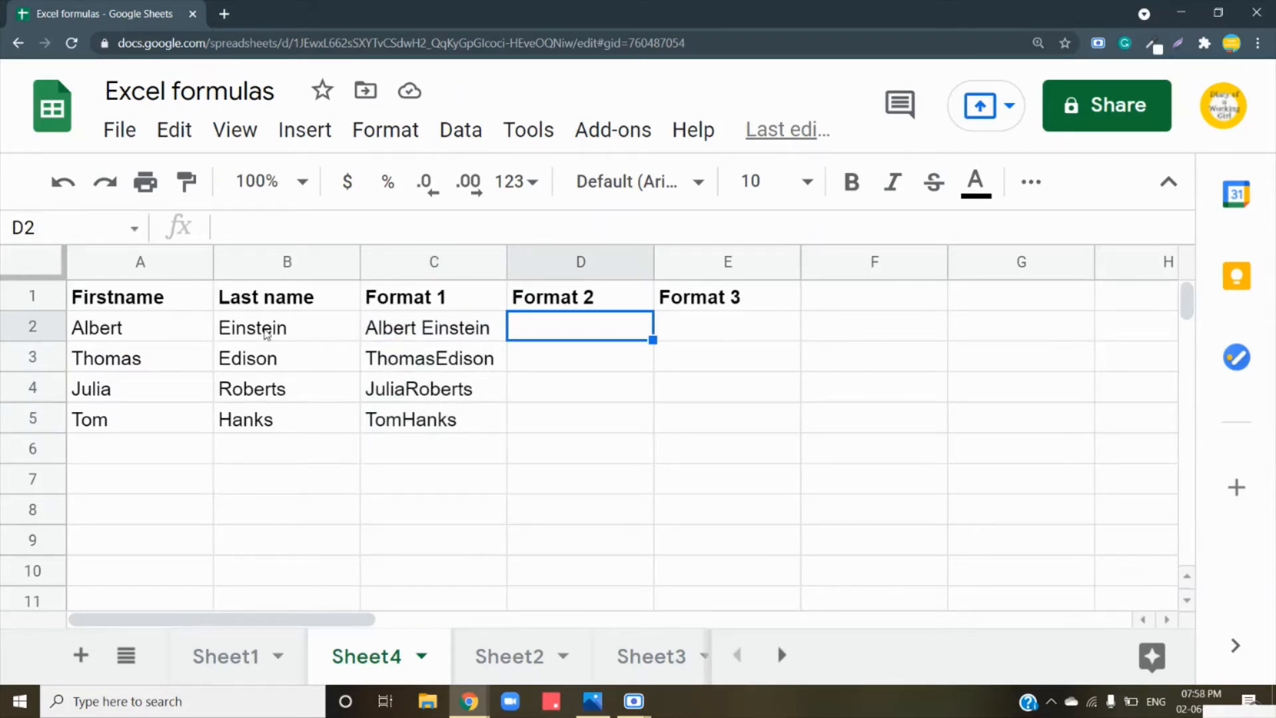
{"action": "mouse_move", "coordinate": [209, 331]}
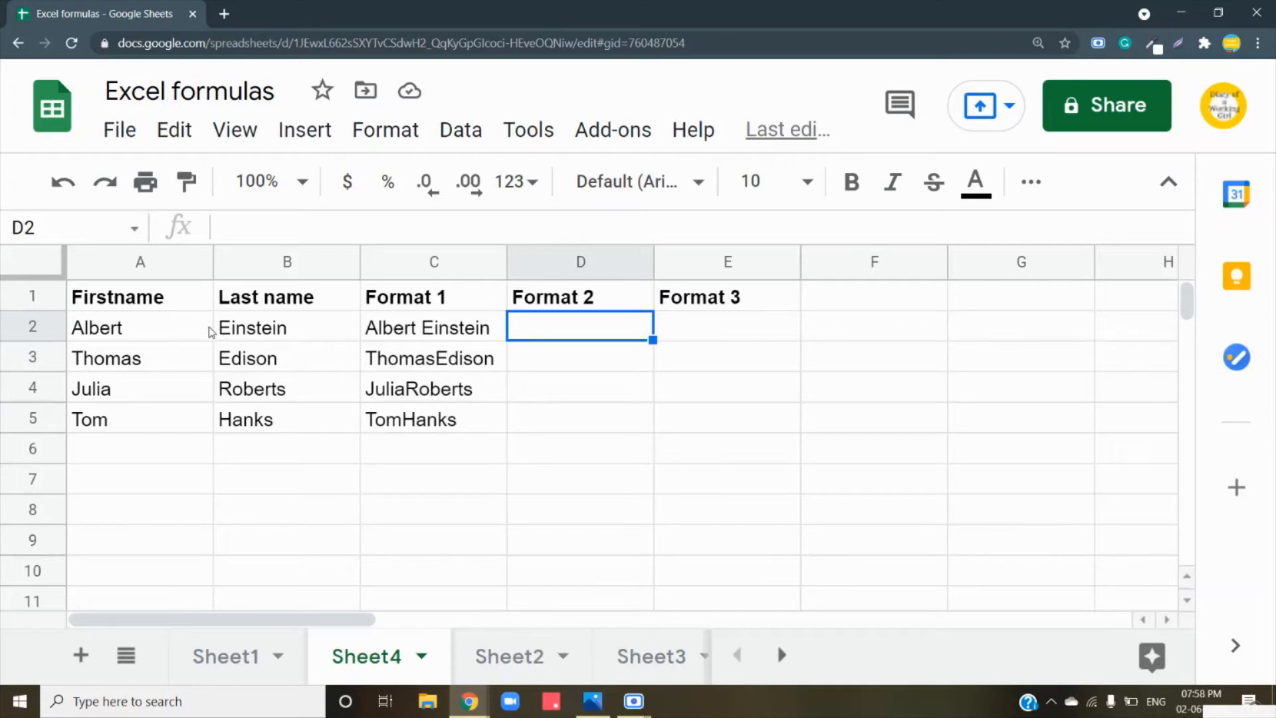
{"action": "mouse_move", "coordinate": [167, 356]}
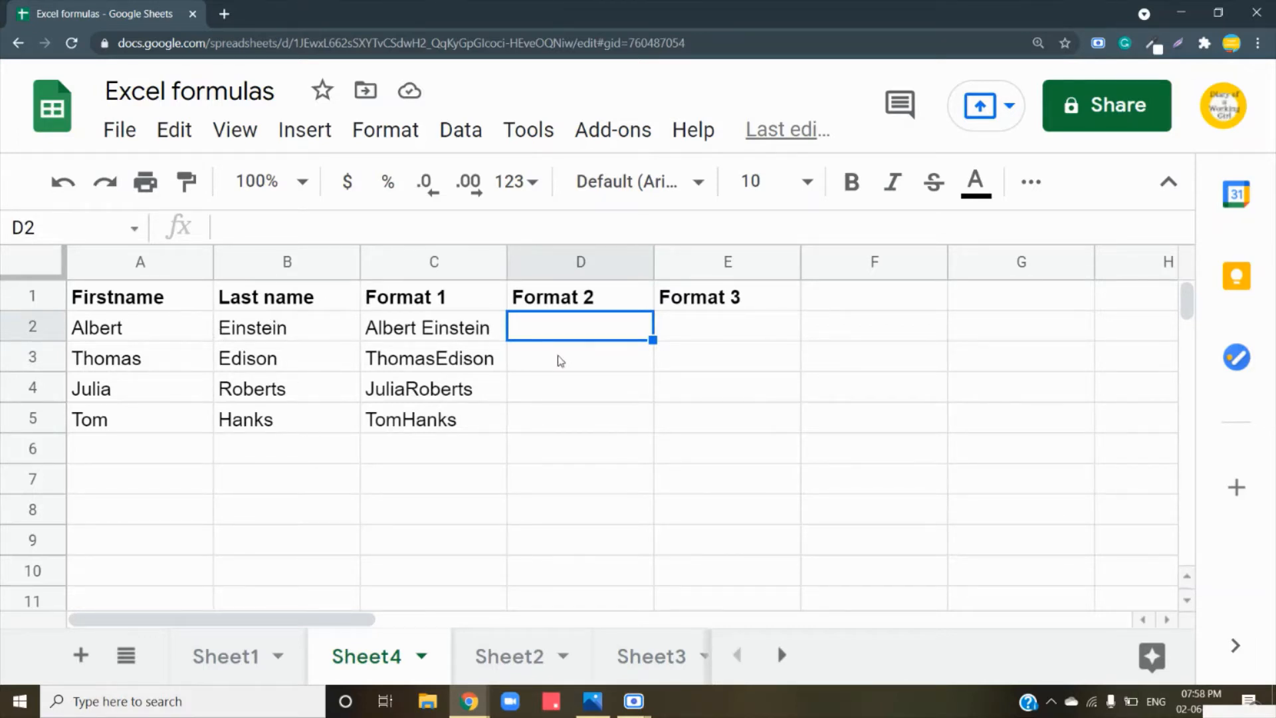
Step: Enter =CONCATENATE(A2,"&",B2) in D2 so it returns Albert&Einstein
{"action": "type", "text": "="}
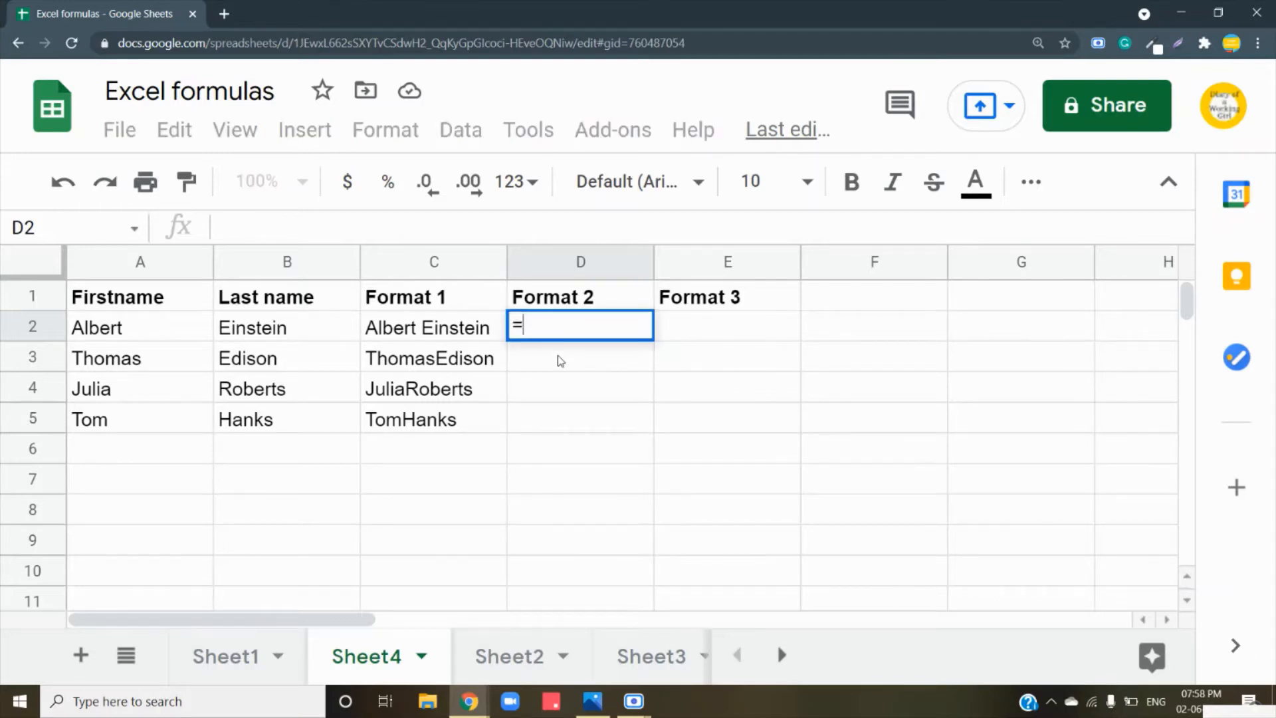
{"action": "type", "text": "conc"}
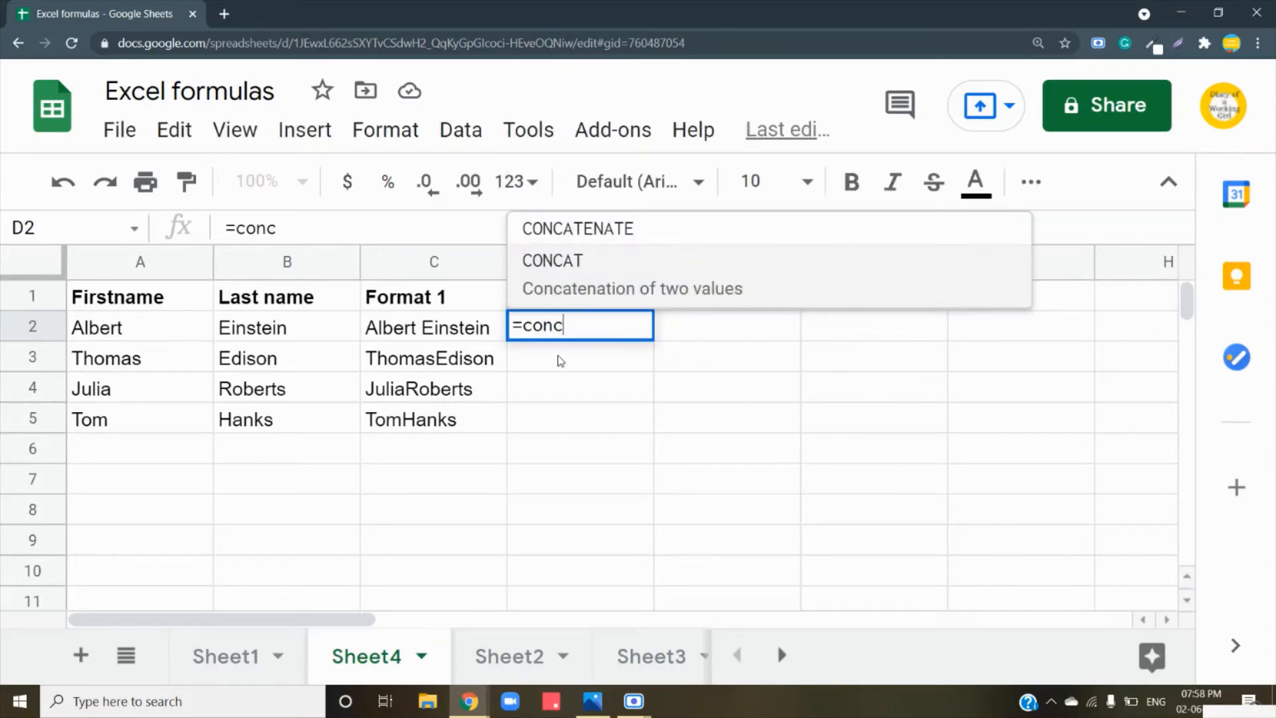
{"action": "type", "text": "at"}
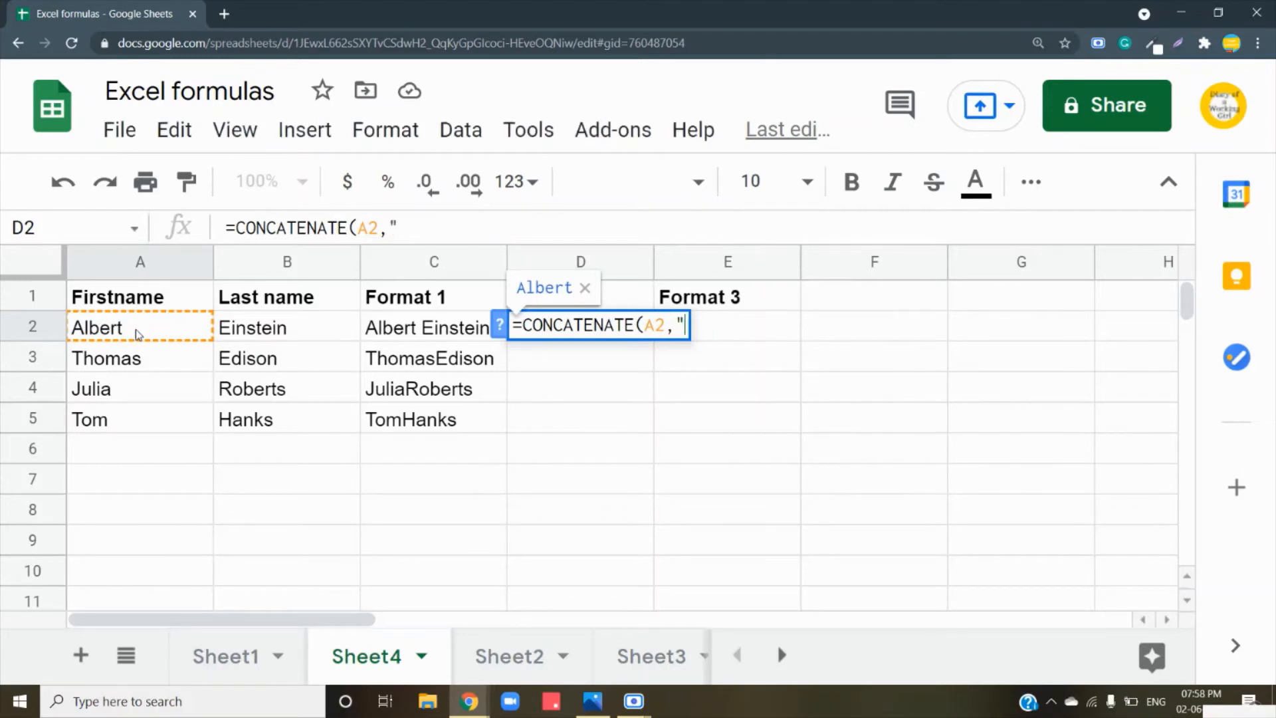
{"action": "type", "text": "\""}
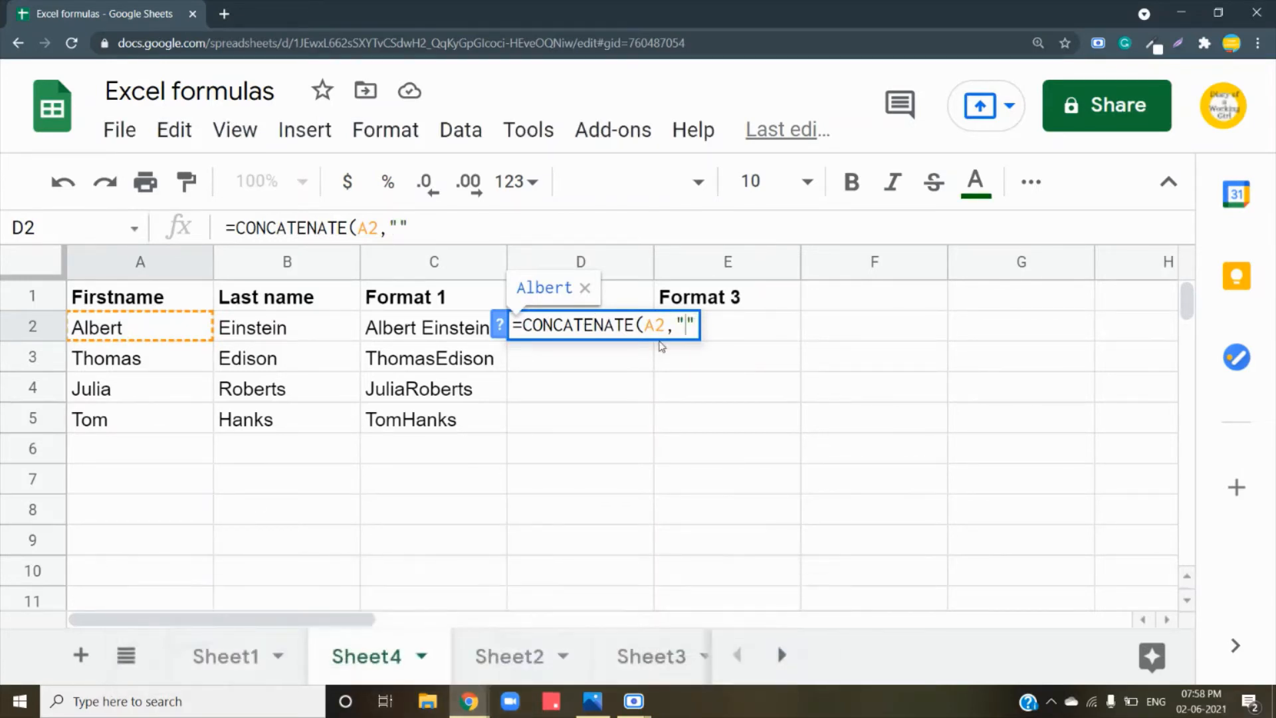
{"action": "type", "text": "&"}
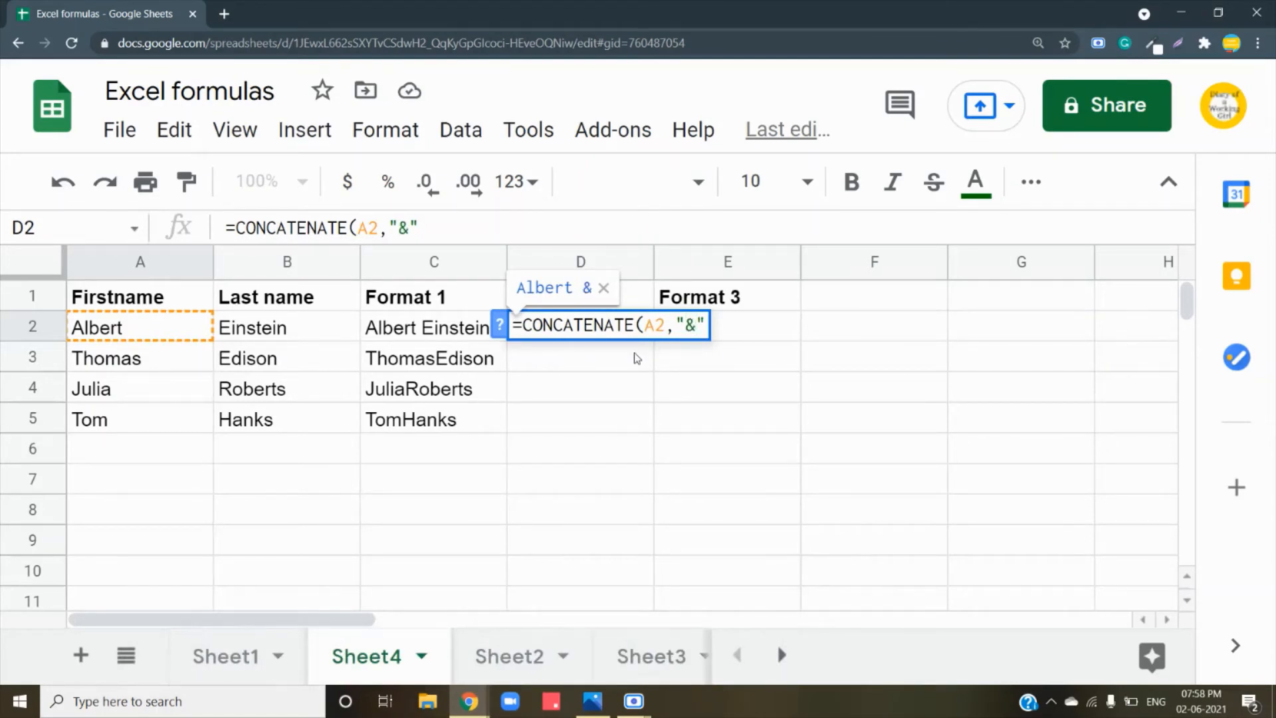
{"action": "type", "text": ","}
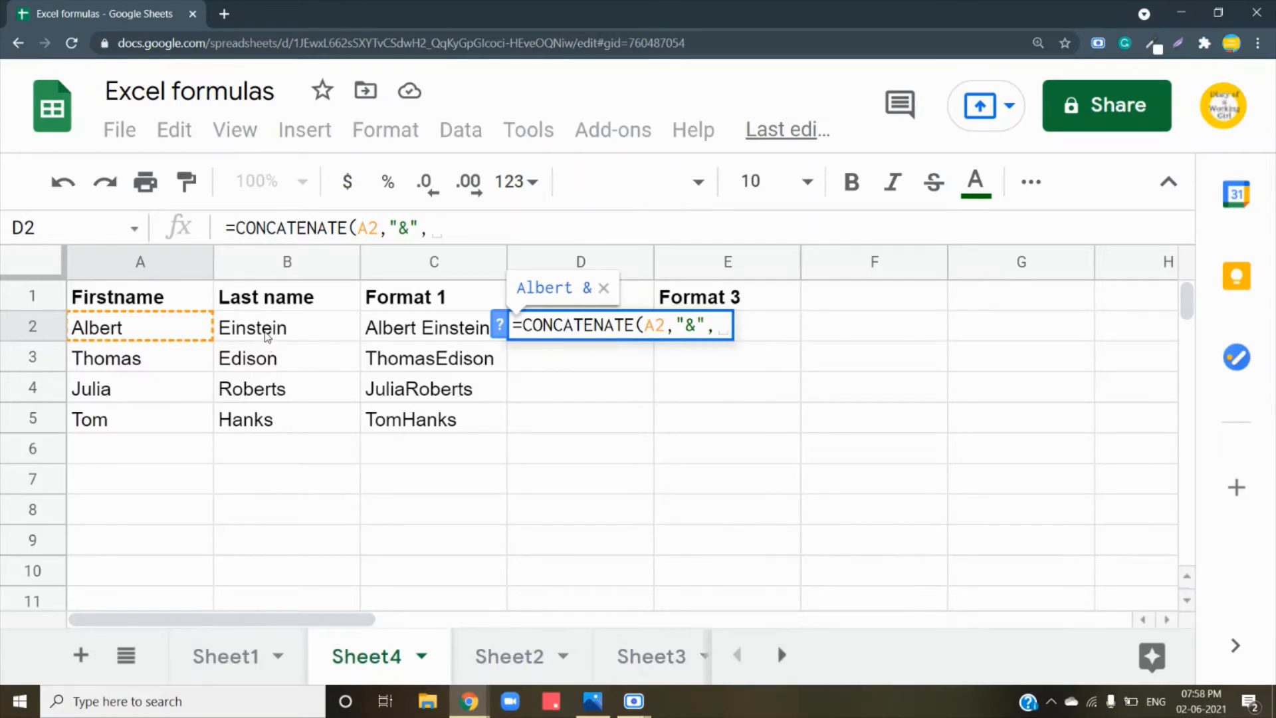
{"action": "left_click", "coordinate": [285, 326]}
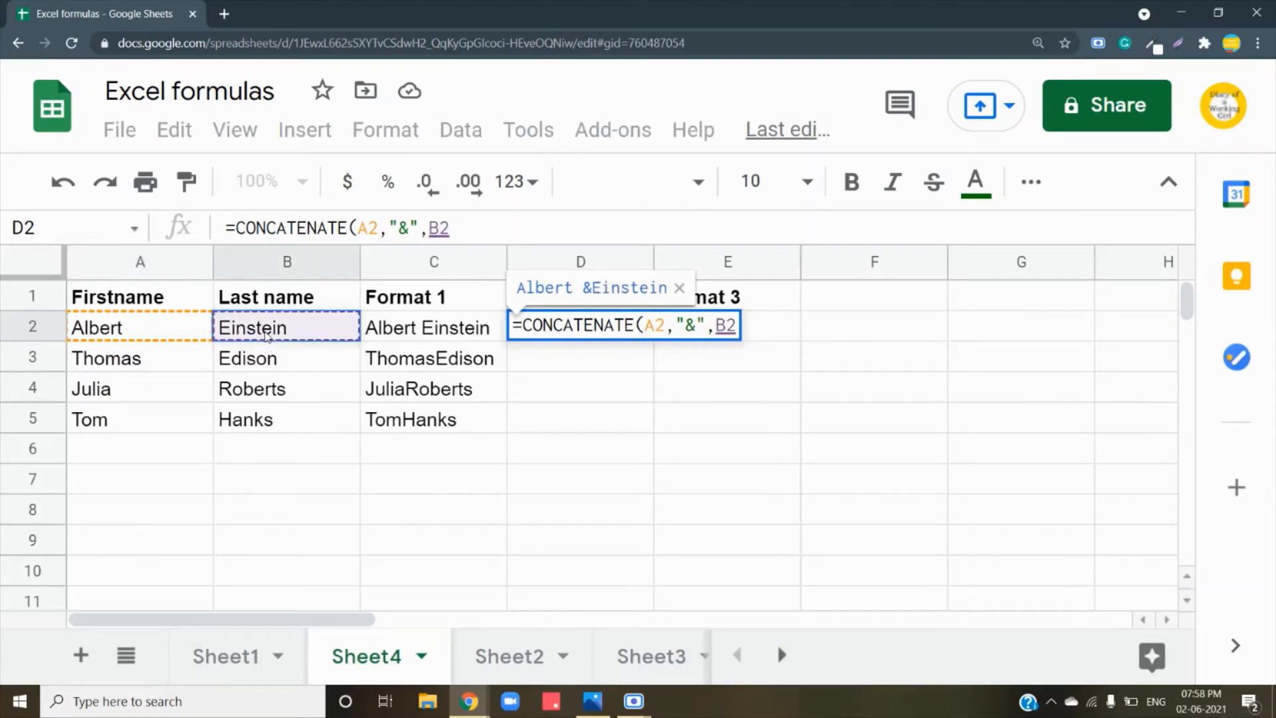
{"action": "type", "text": ")"}
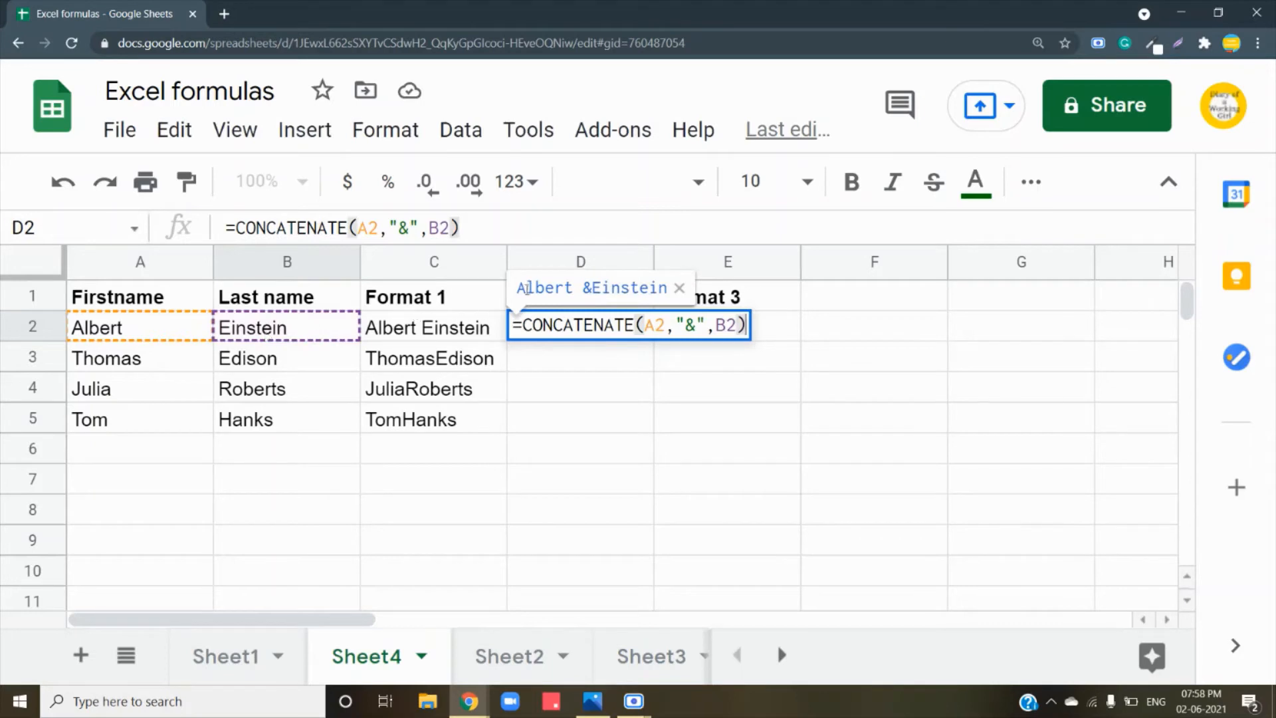
{"action": "double_click", "coordinate": [652, 324]}
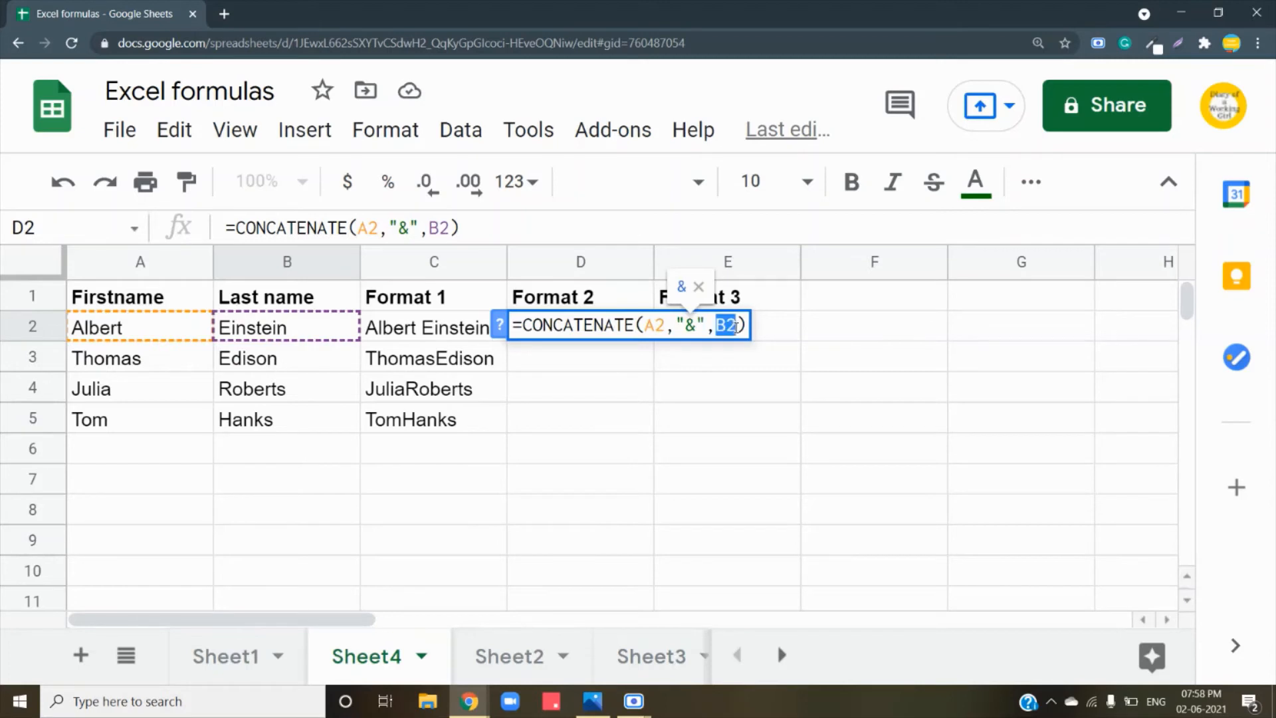
{"action": "key", "text": "Enter"}
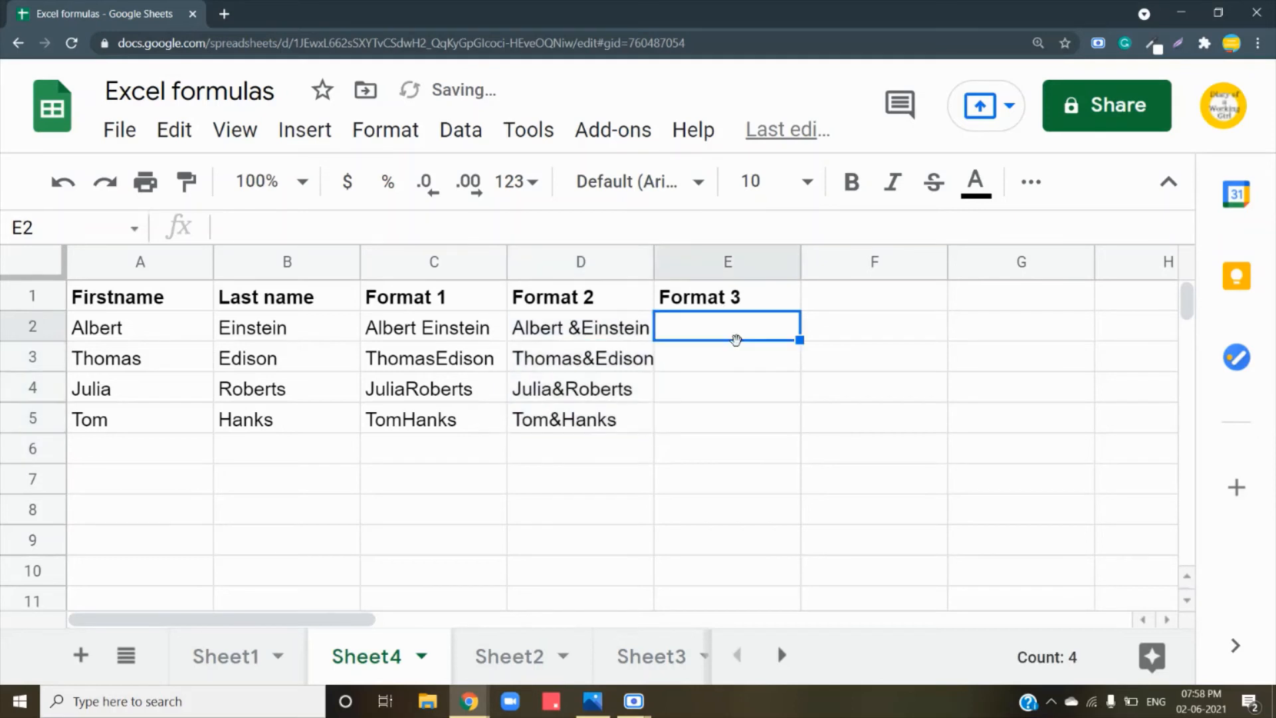
Step: Build =CONCATENATE(A2,"-",B2 in E2 to join Albert and Einstein with a hyphen
{"action": "type", "text": "=conc"}
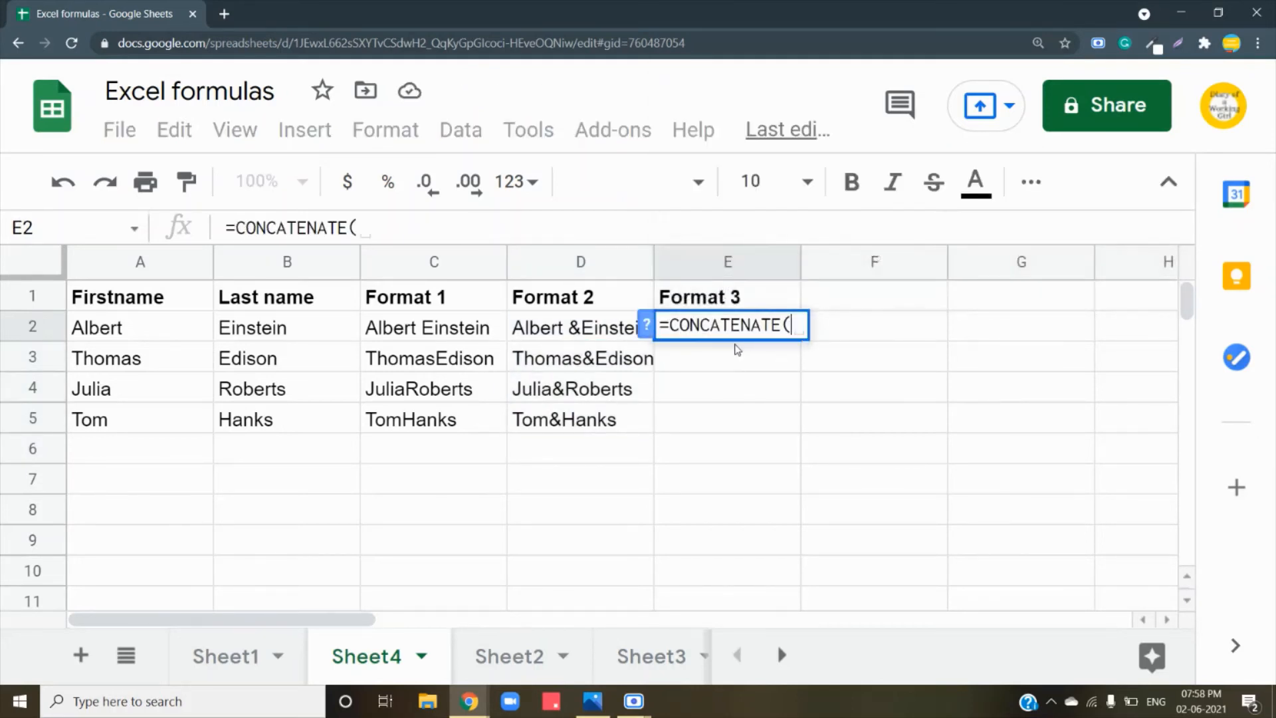
{"action": "left_click", "coordinate": [140, 327]}
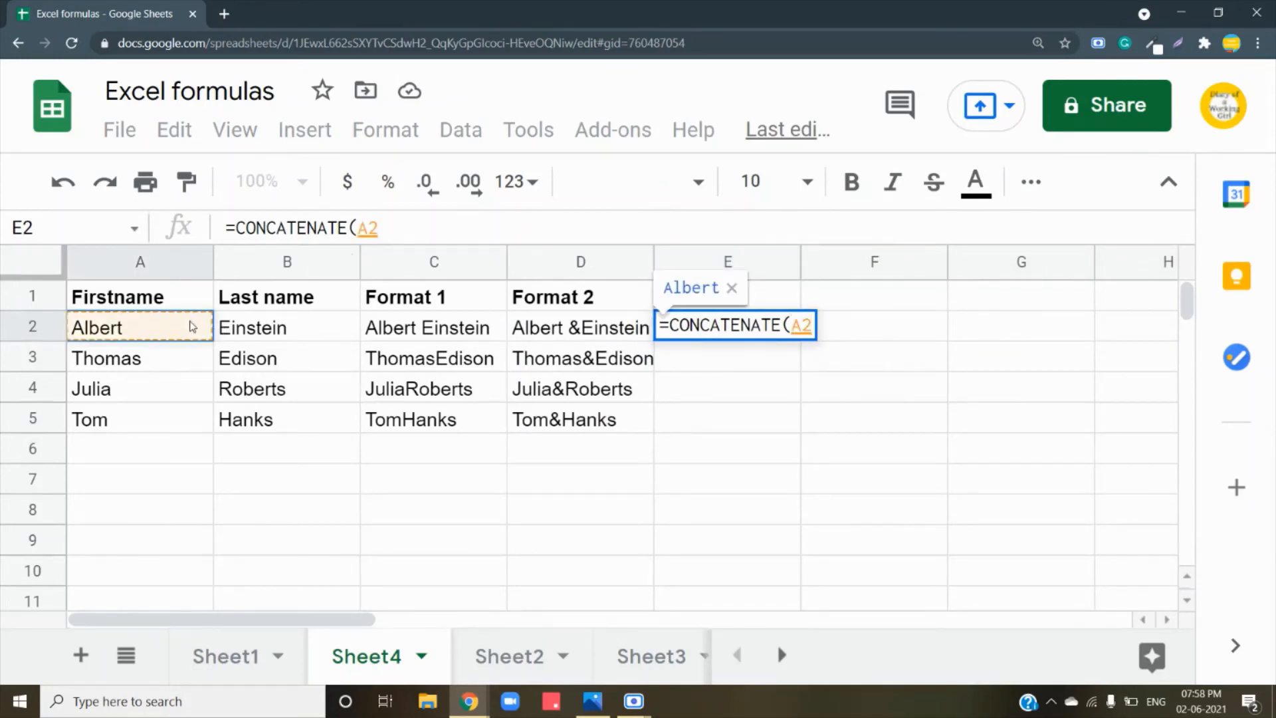
{"action": "type", "text": ",\"-\",B1)"}
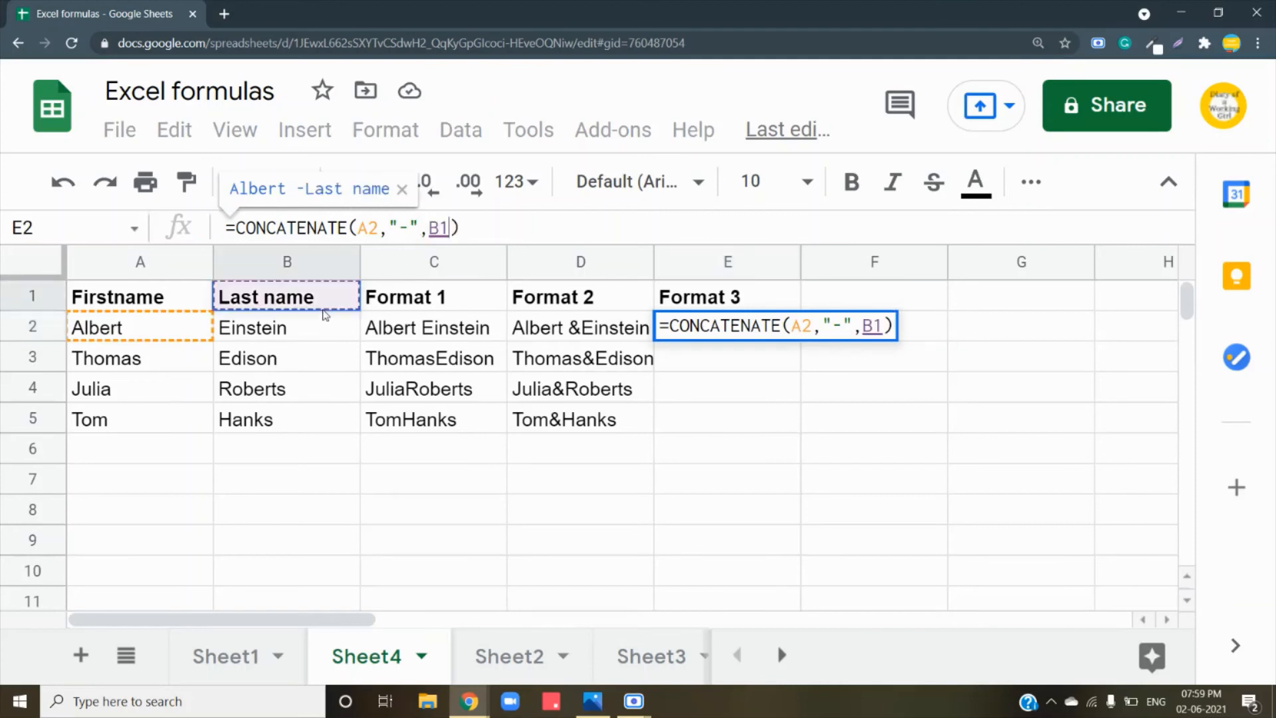
{"action": "left_click", "coordinate": [286, 327]}
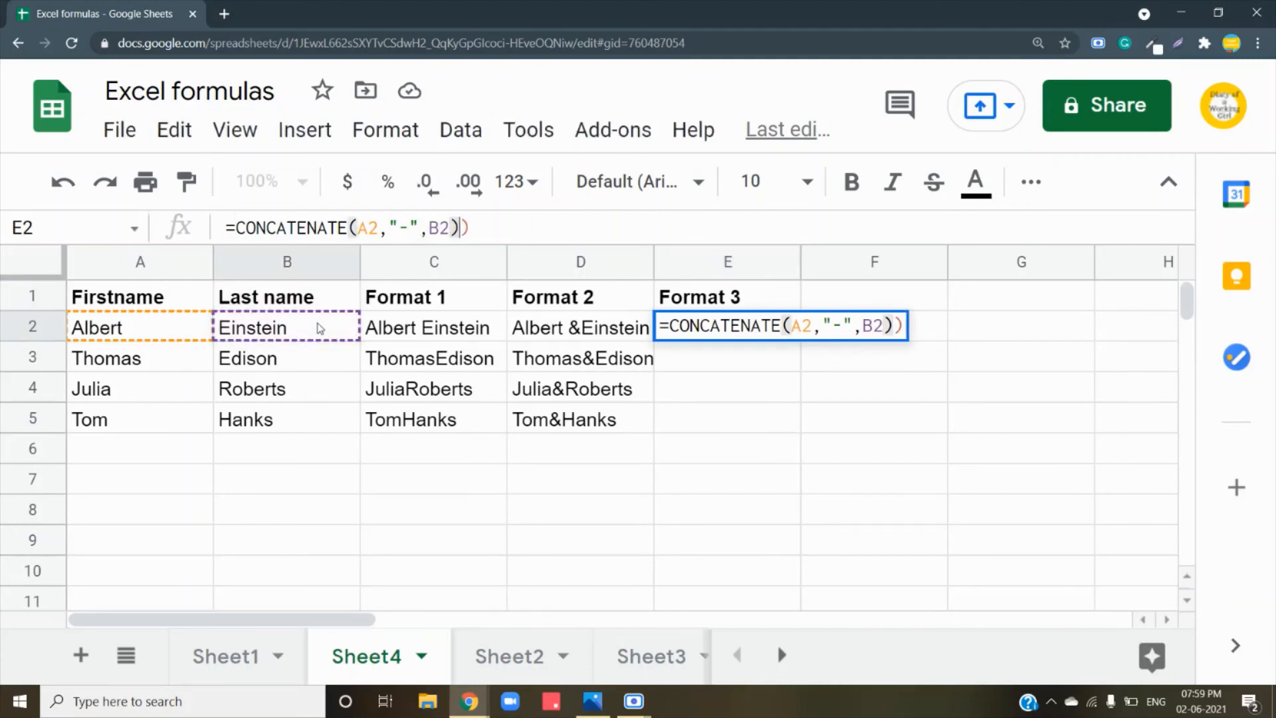